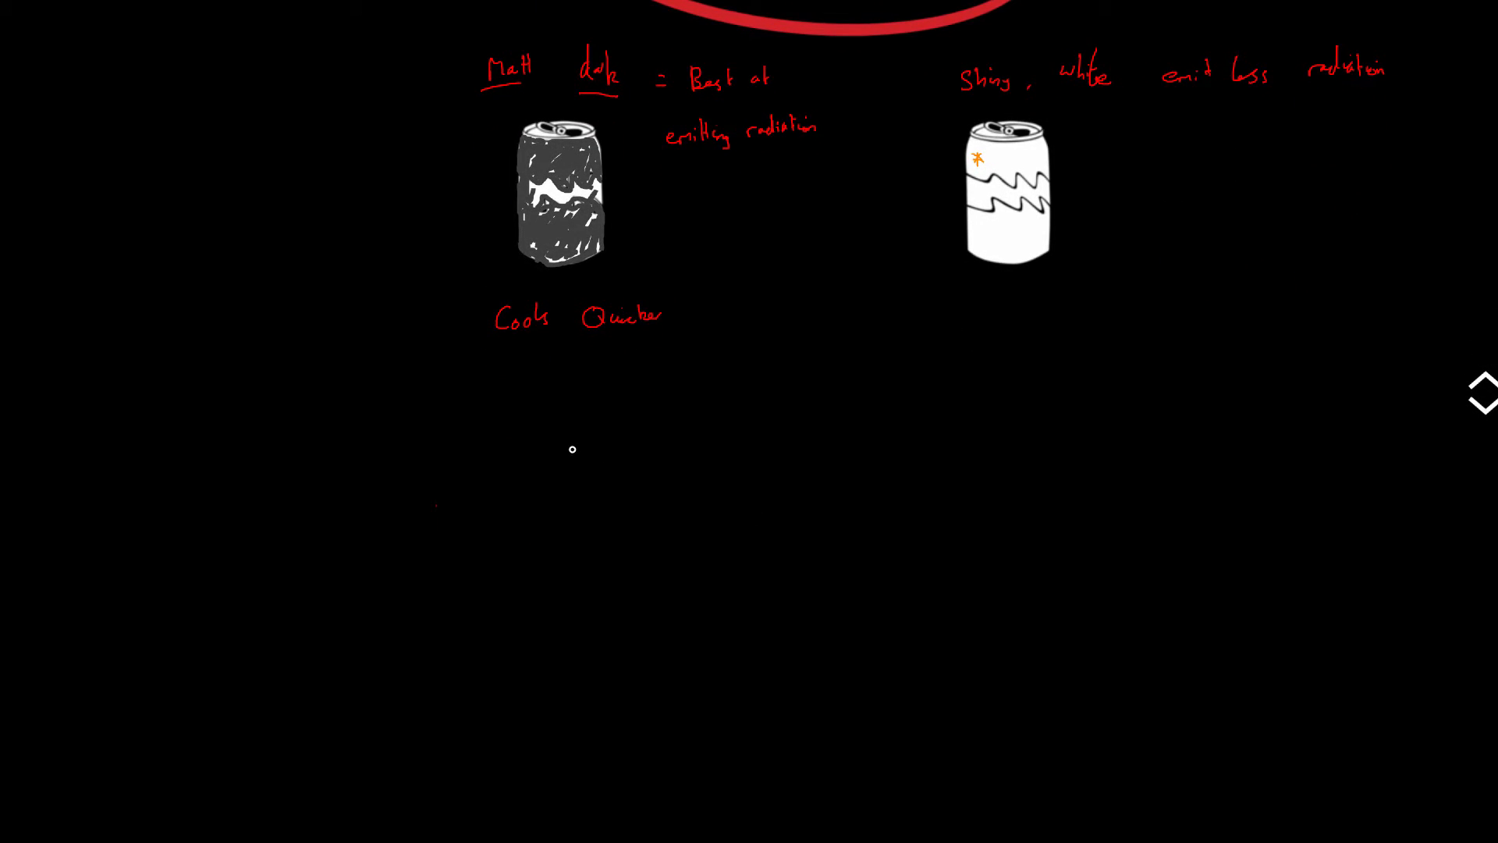
pyautogui.moveTo(358, 459)
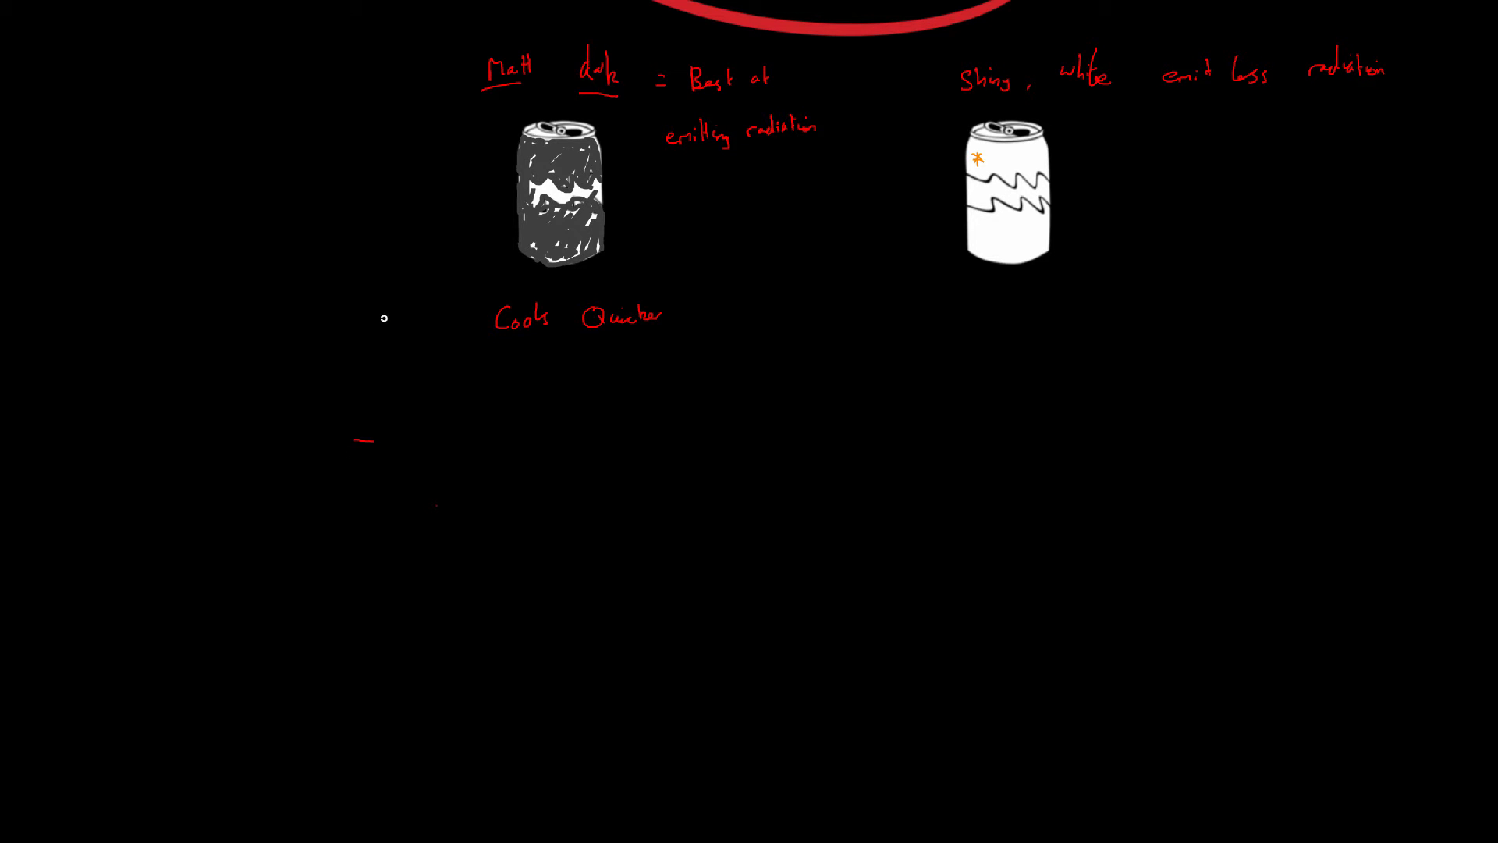
# - Draw a dash beside 'Cools Quicker' and write 'Best at absorbing radiation' under the dark can
pyautogui.moveTo(418, 411); pyautogui.dragTo(417, 442)
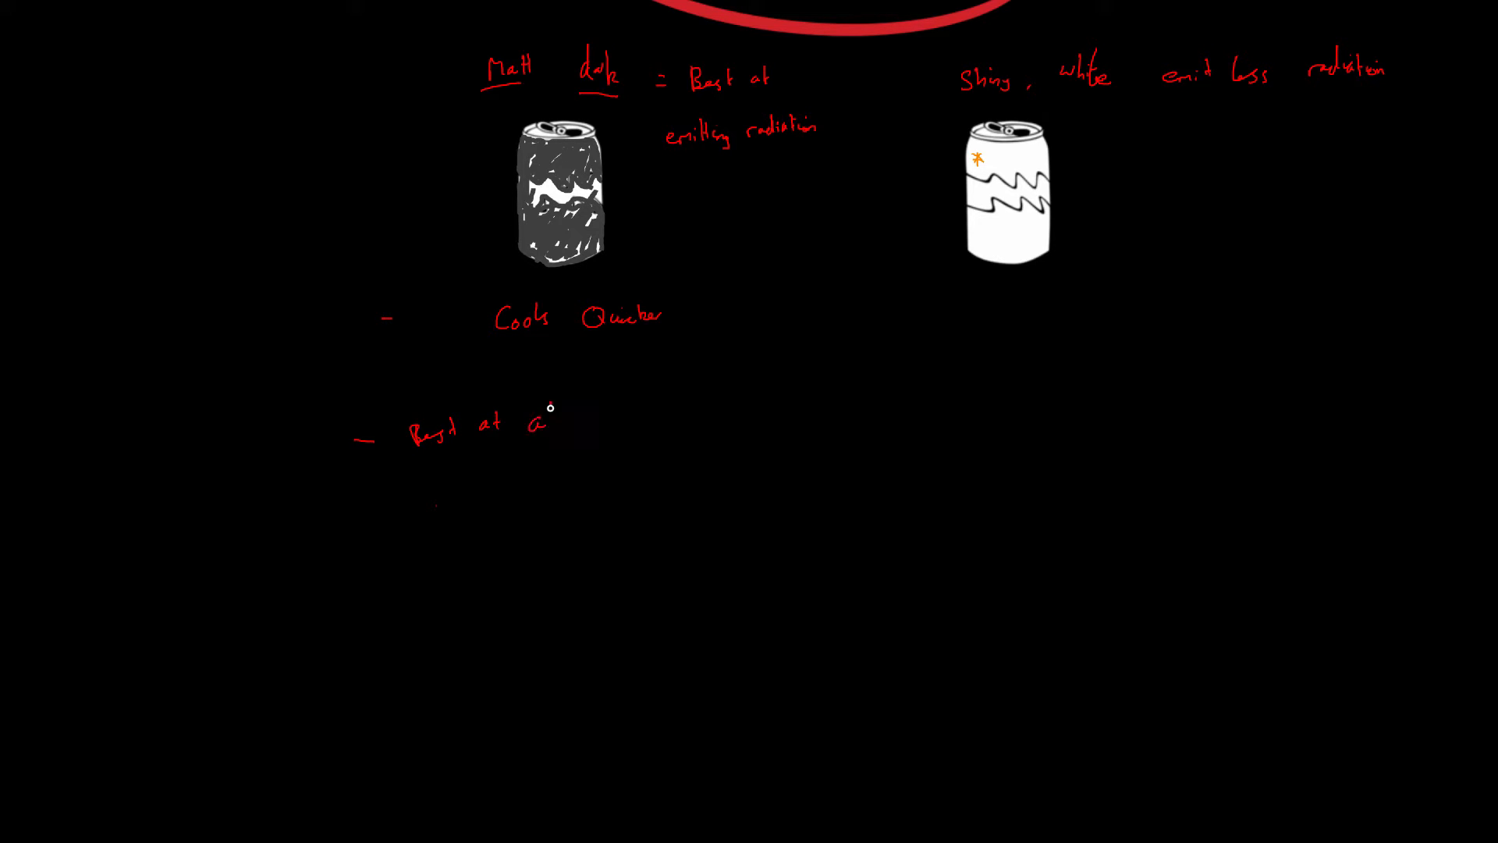
pyautogui.write('absorbing radiat')
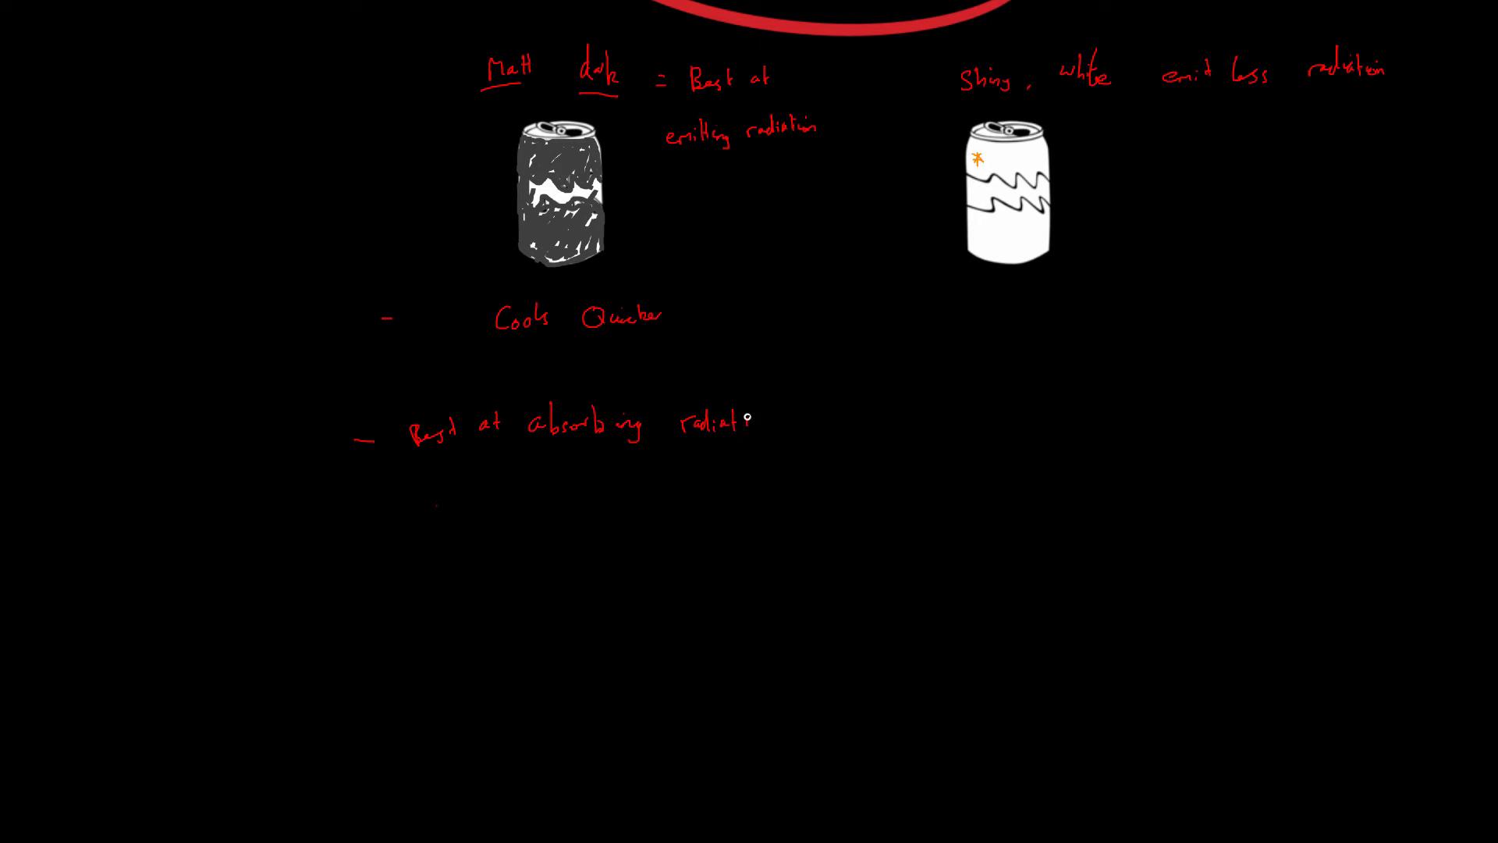
pyautogui.write('ion')
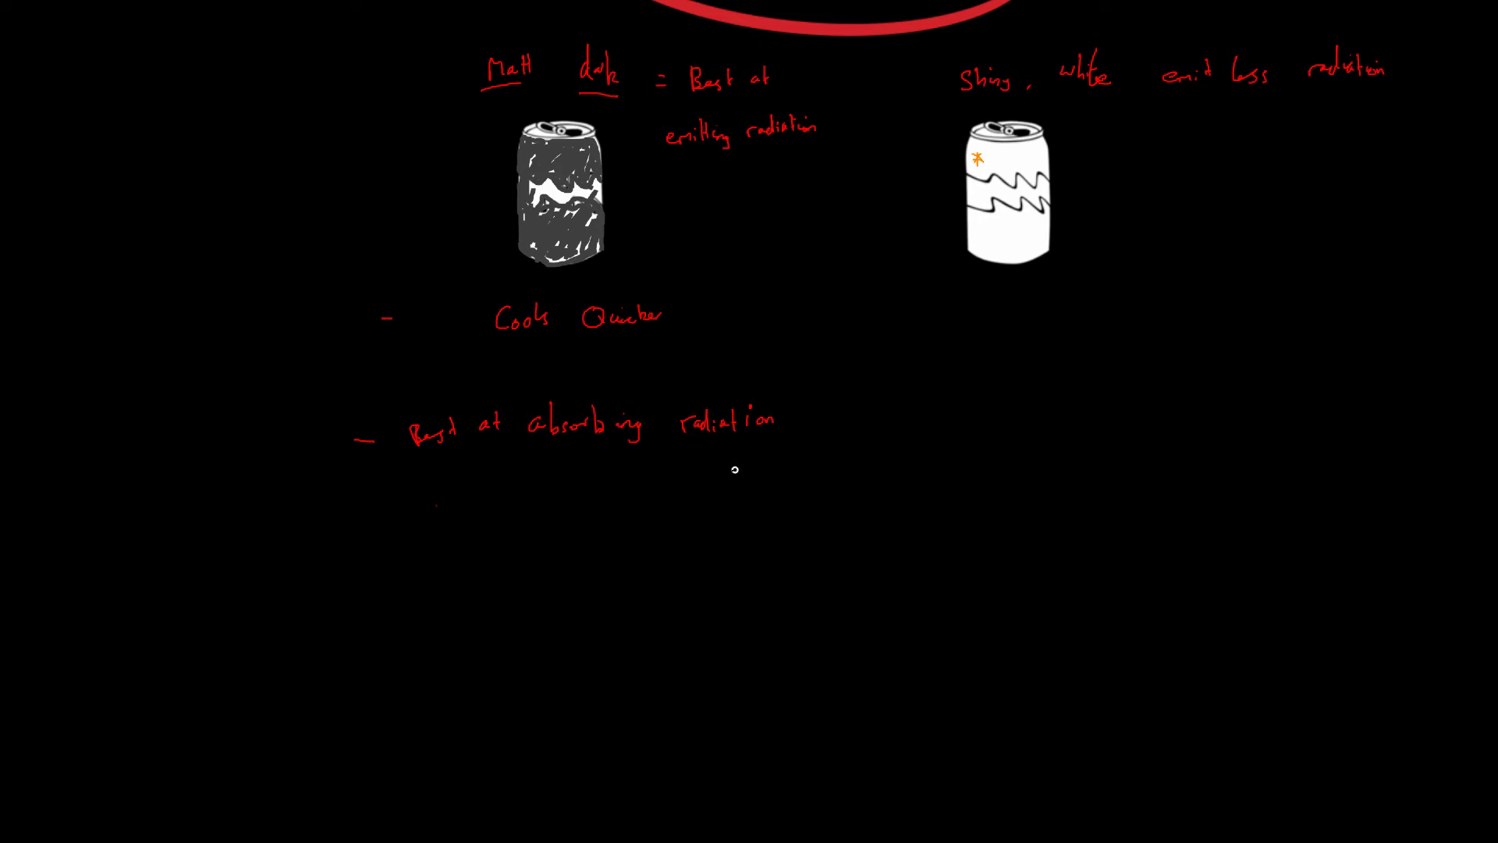
pyautogui.moveTo(687, 492)
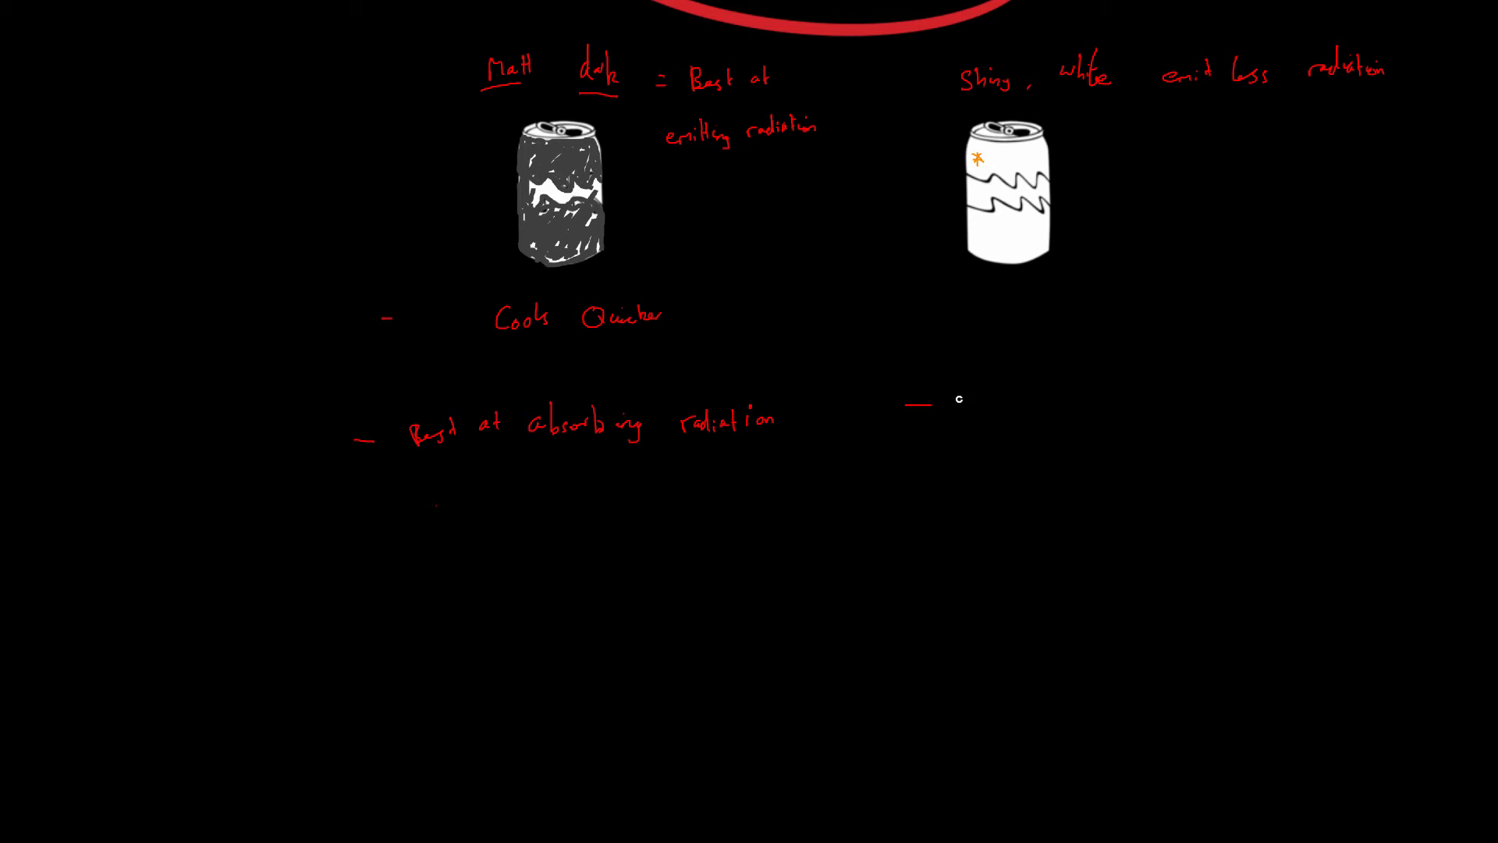
# - Write 'Best at reflecting Radiation' beside the dash under the shiny white can
pyautogui.write('Best at')
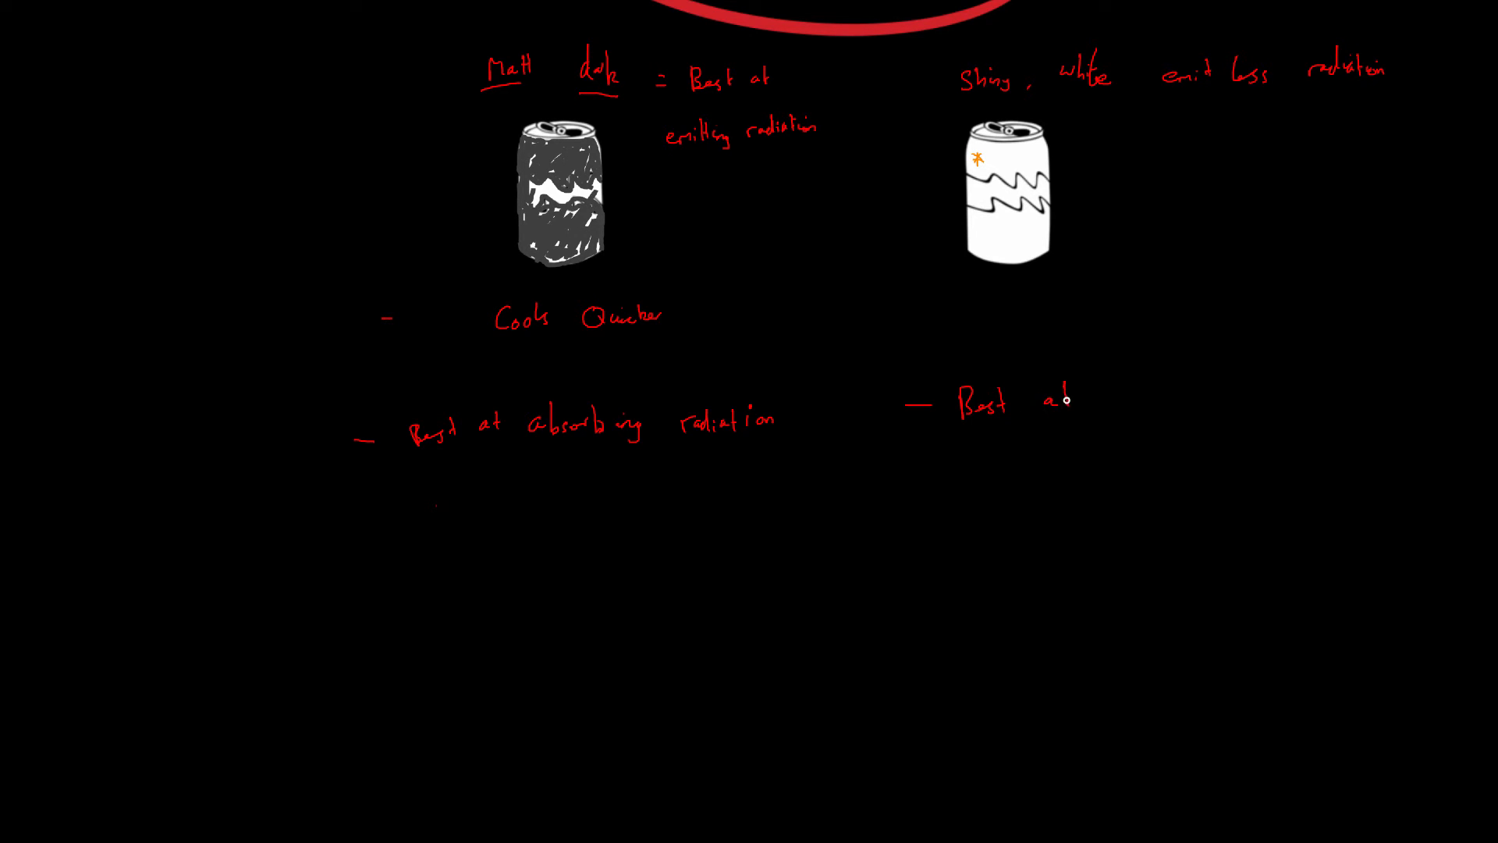
pyautogui.write('reflecting Radiation')
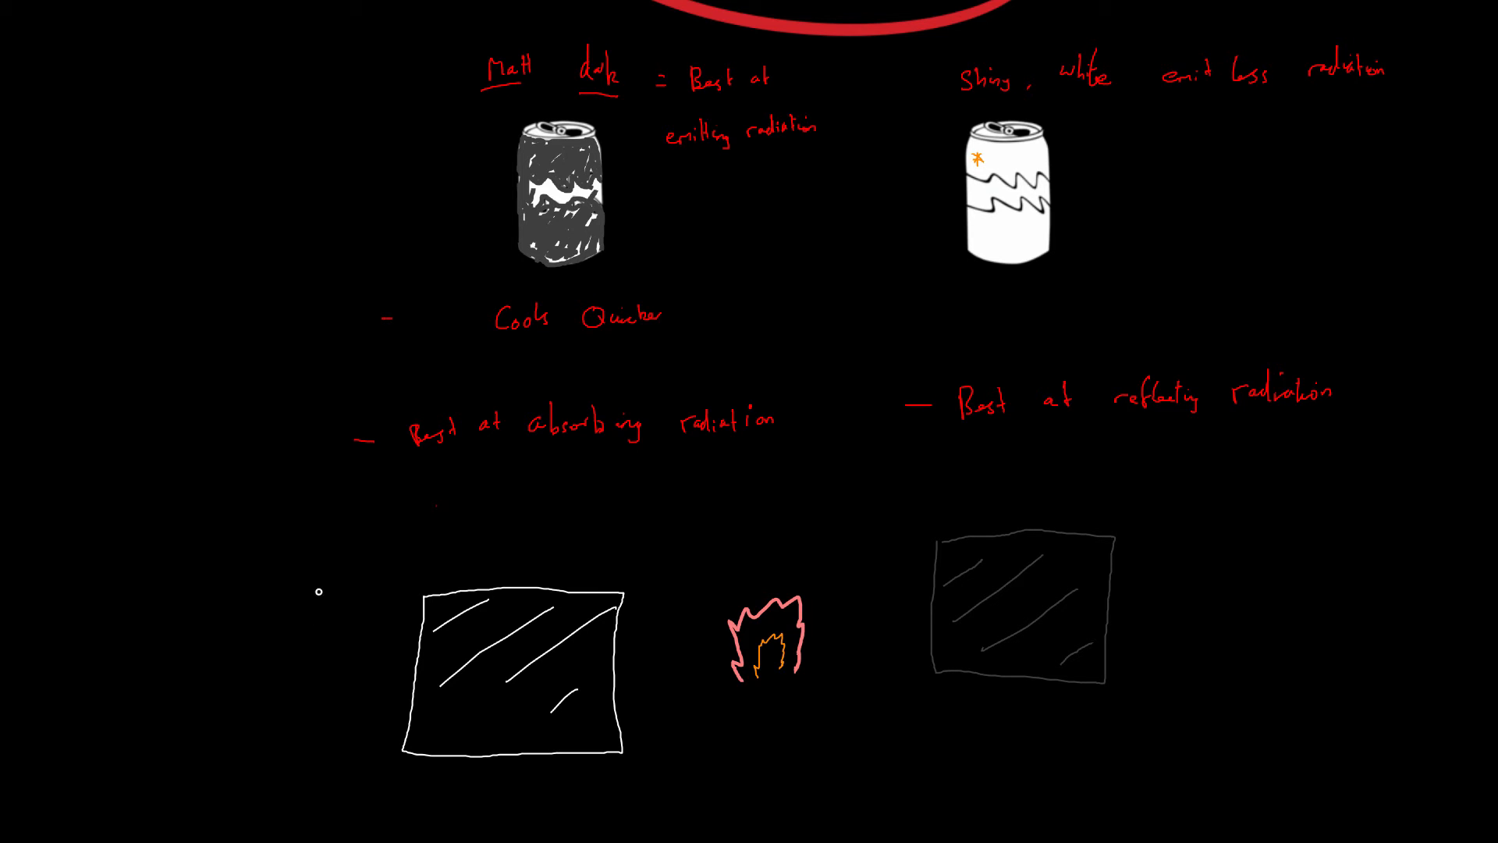
pyautogui.moveTo(269, 573)
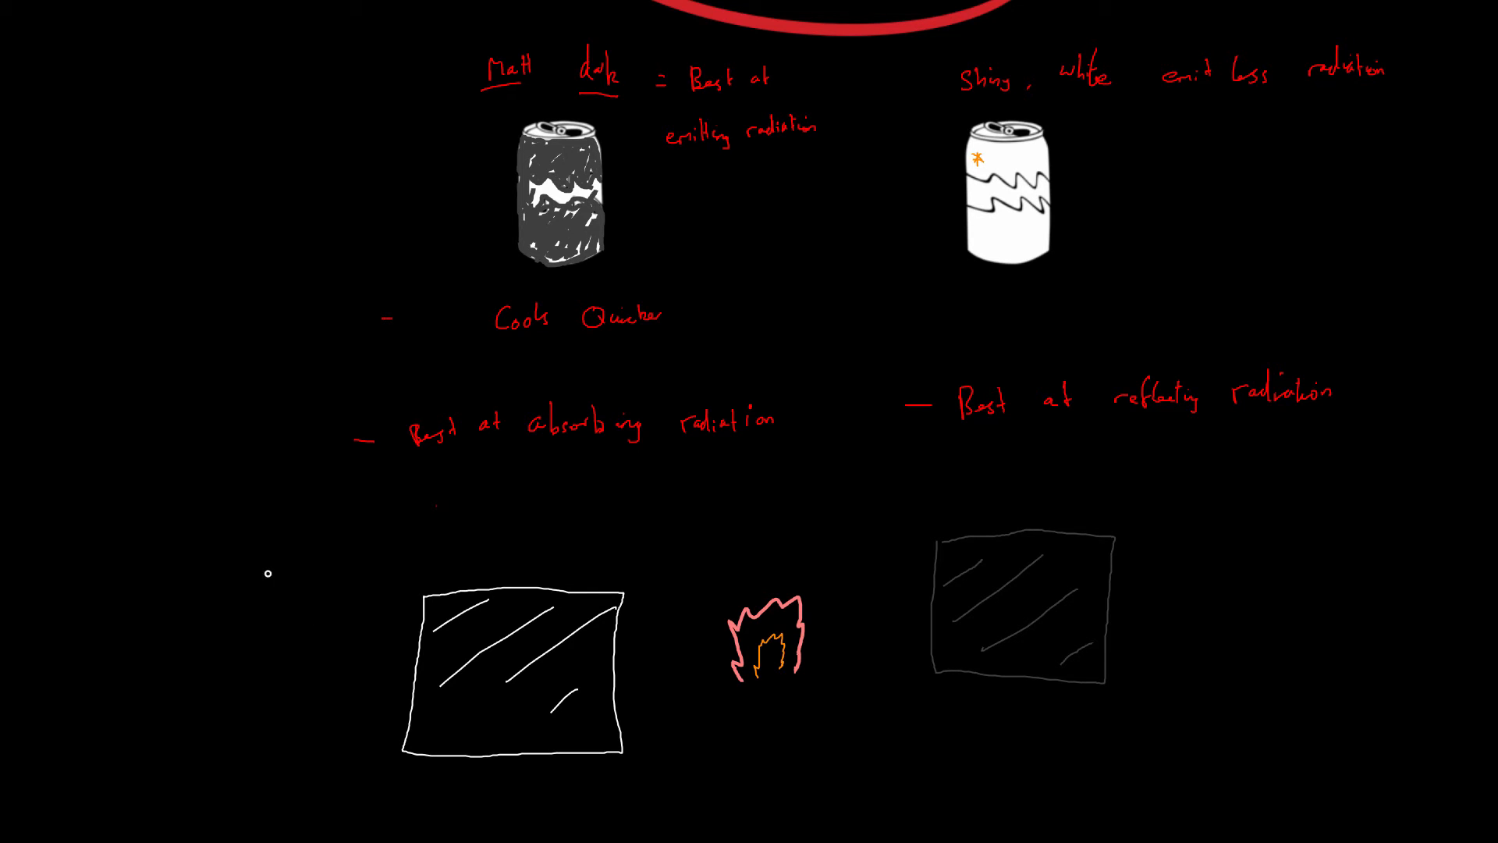
# - Write 'Shiny Surface' in red to the left of the left square panel
pyautogui.write('Shiny')
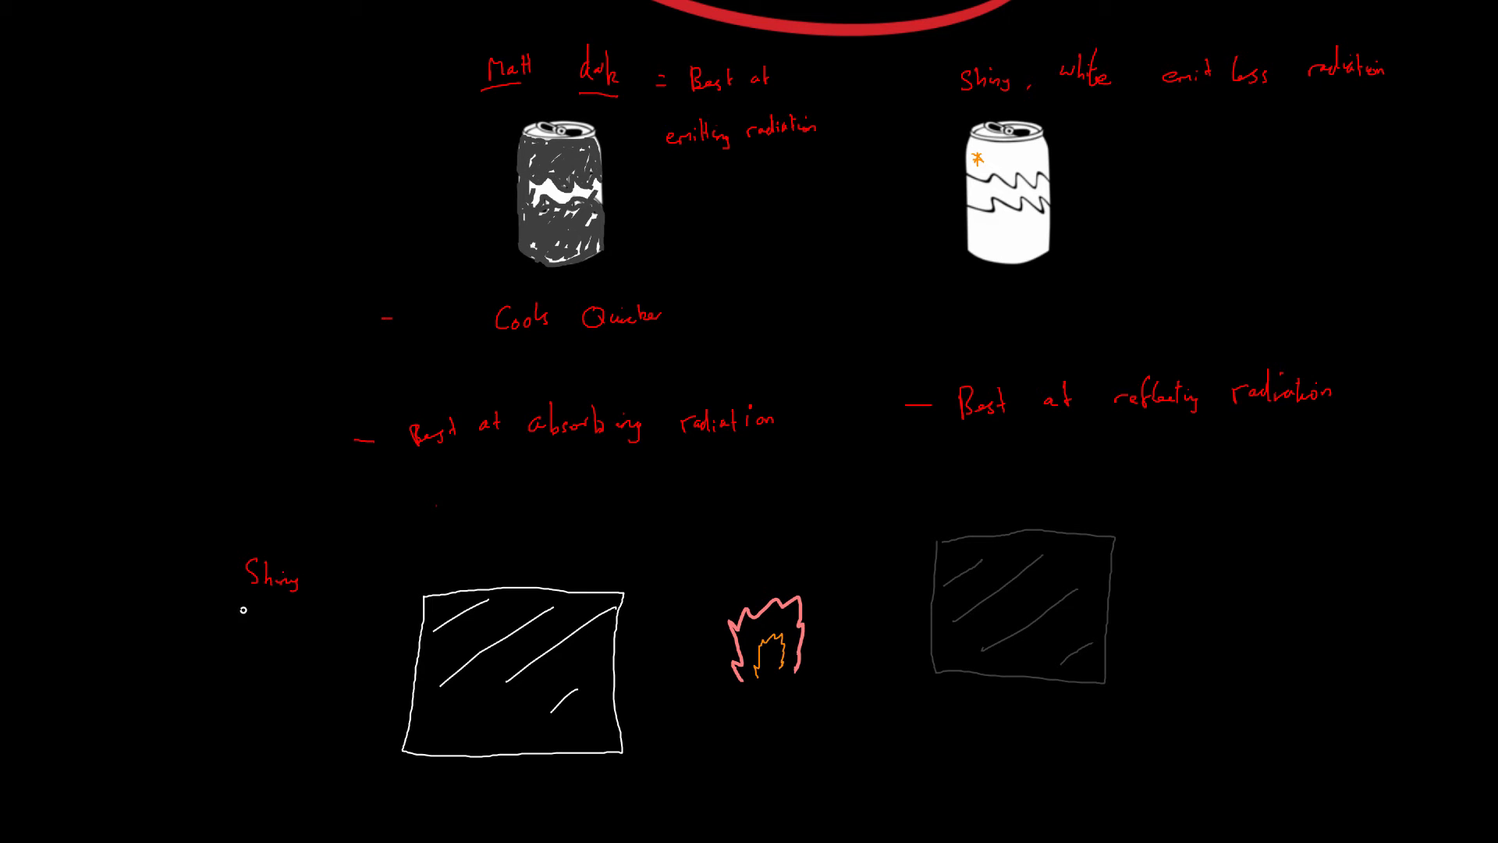
pyautogui.write('Surface')
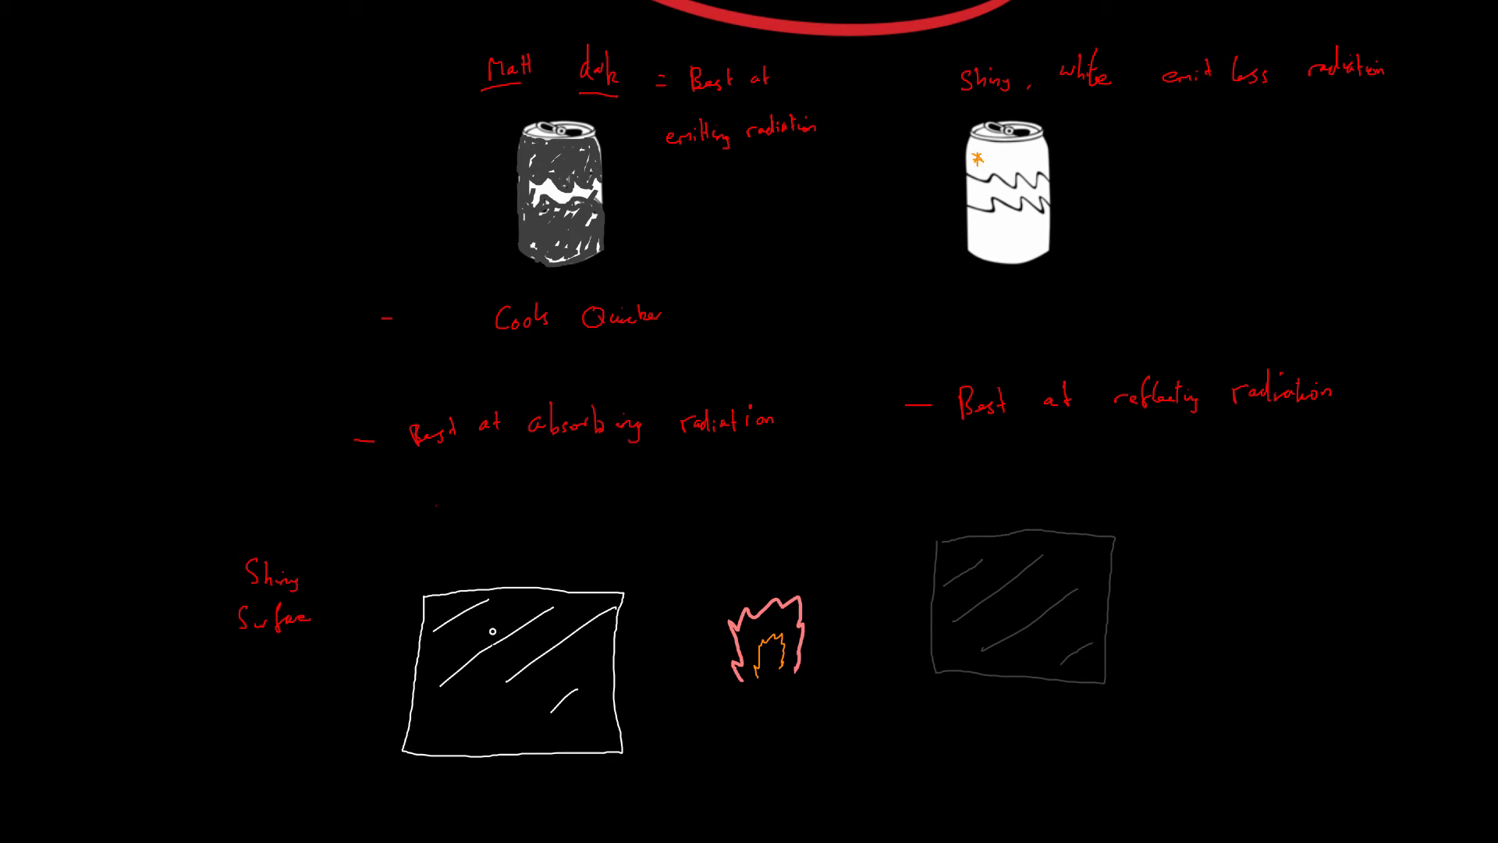